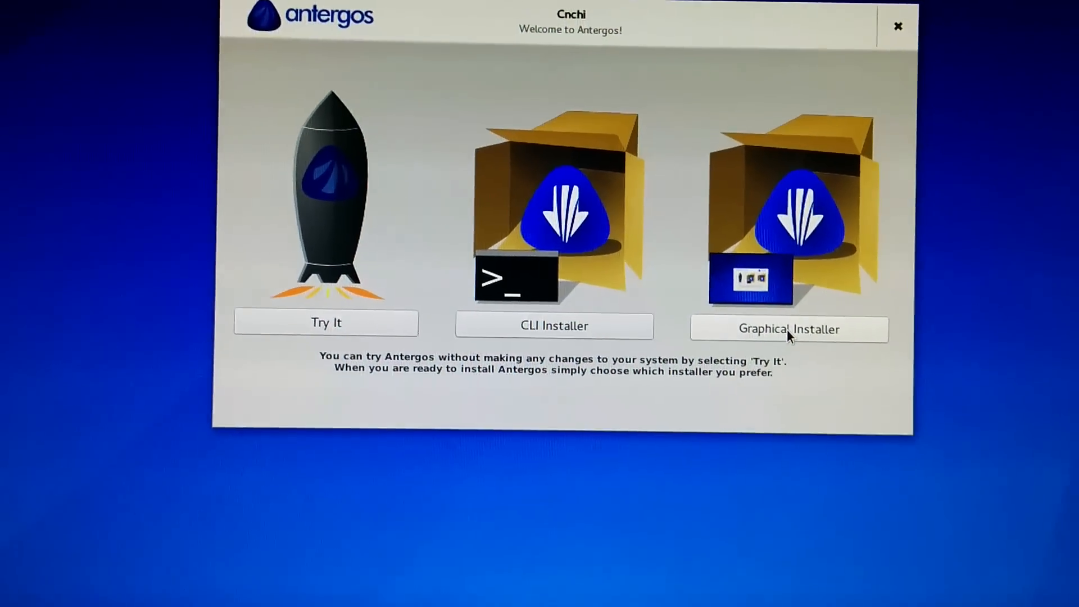
# - Launch the graphical installer and continue in English to the system check
pyautogui.click(788, 329)
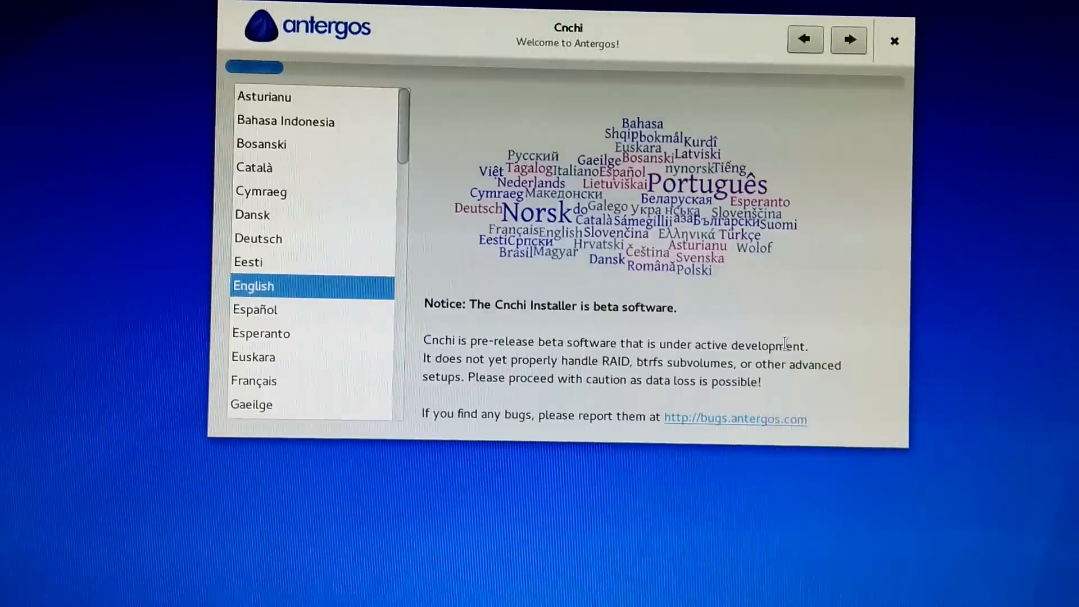
pyautogui.click(848, 39)
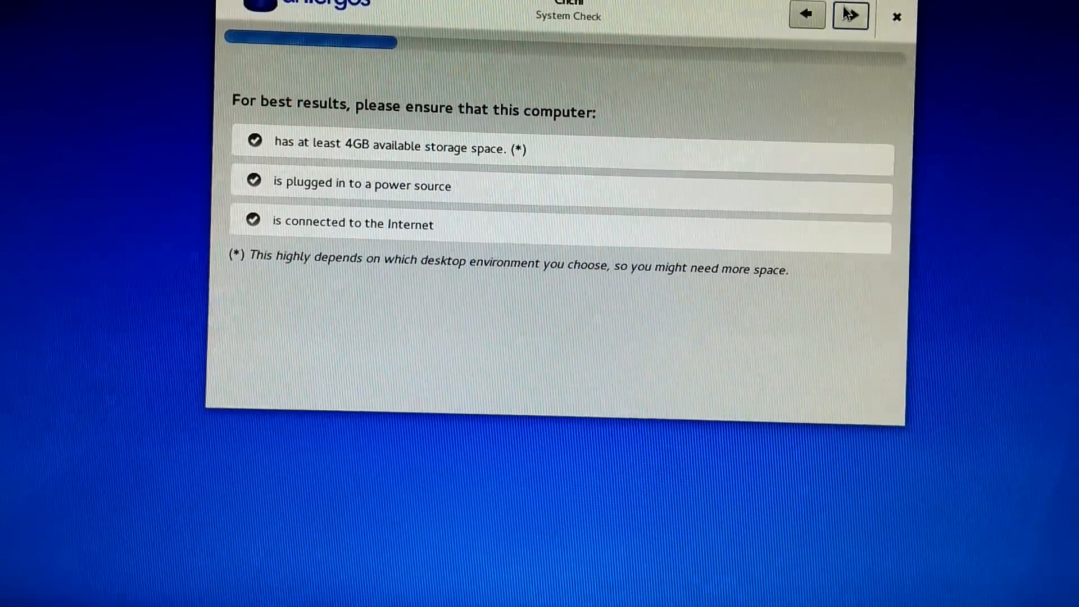
# - On the feature selection page, enable the extra features, including Uncomplicated Firewall
pyautogui.click(850, 15)
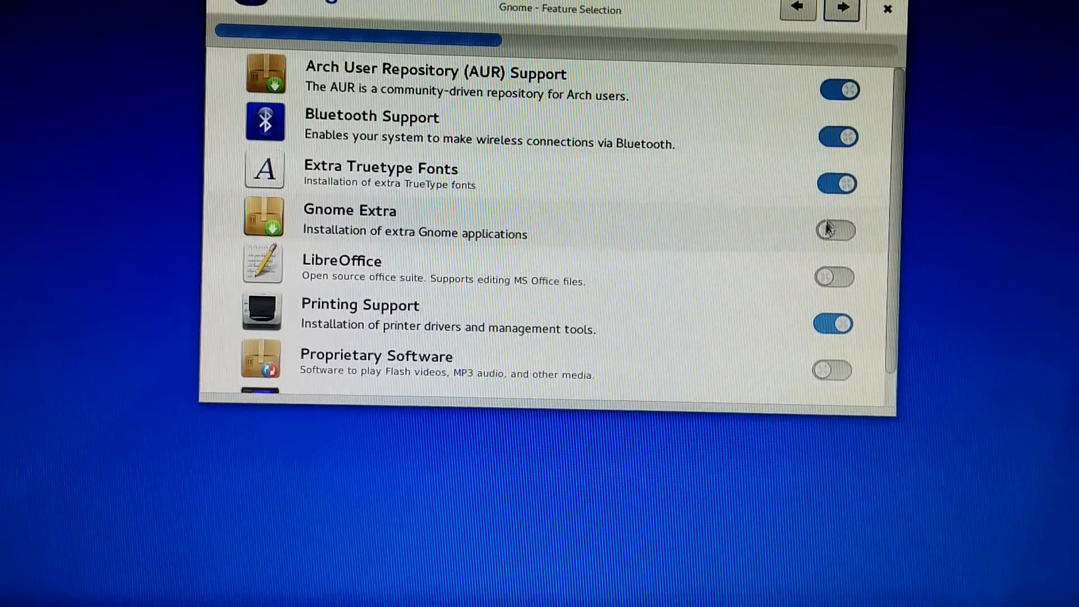
pyautogui.scroll(-3)
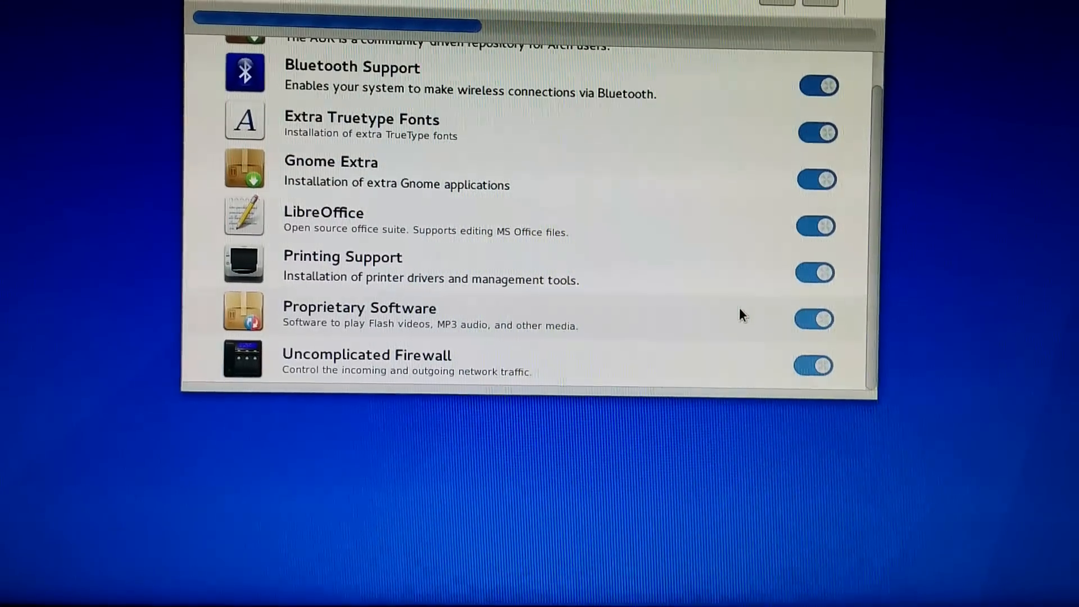
pyautogui.click(813, 365)
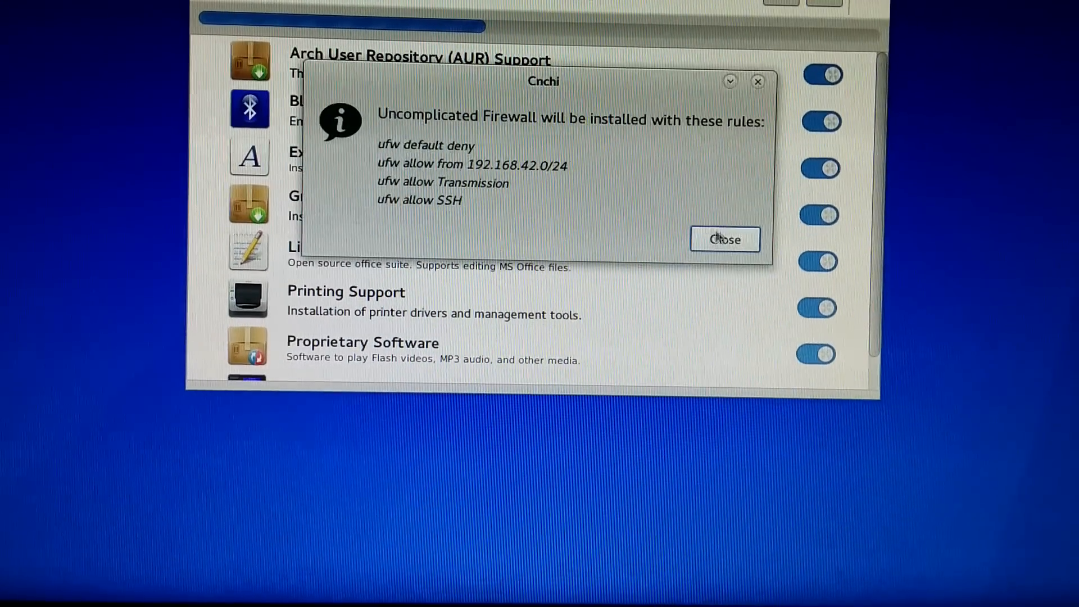
# - Install by erasing the whole disk, then pick Edmonton as the timezone
pyautogui.click(724, 239)
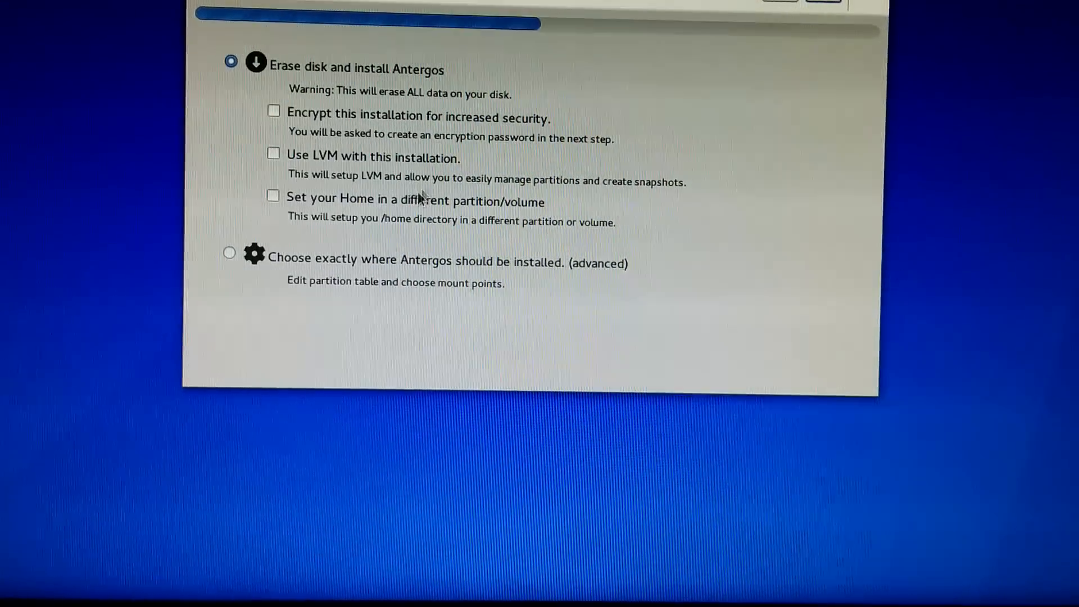
pyautogui.click(273, 196)
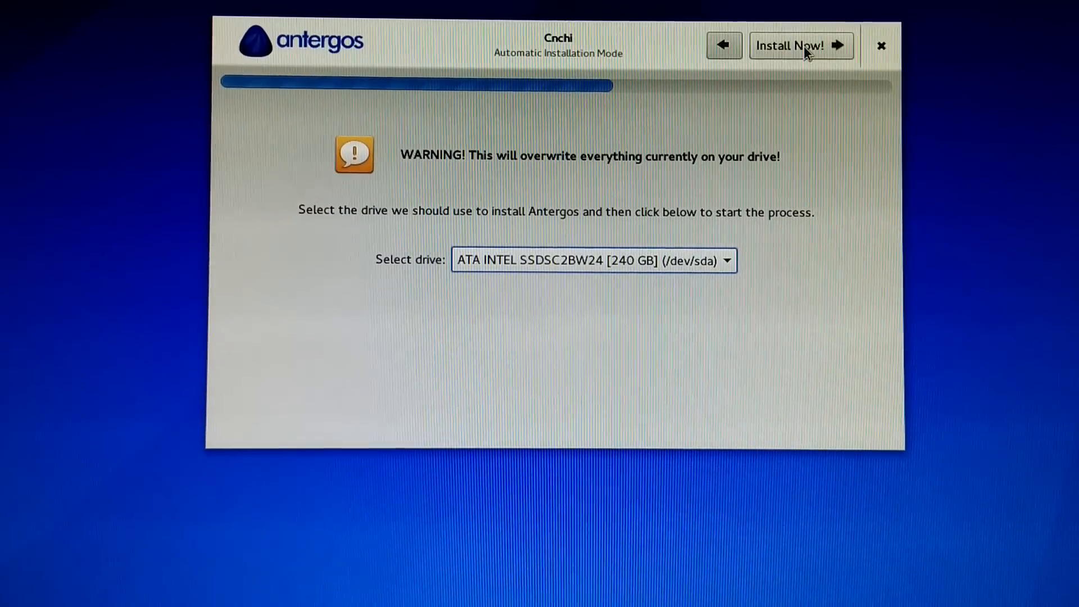
pyautogui.click(800, 45)
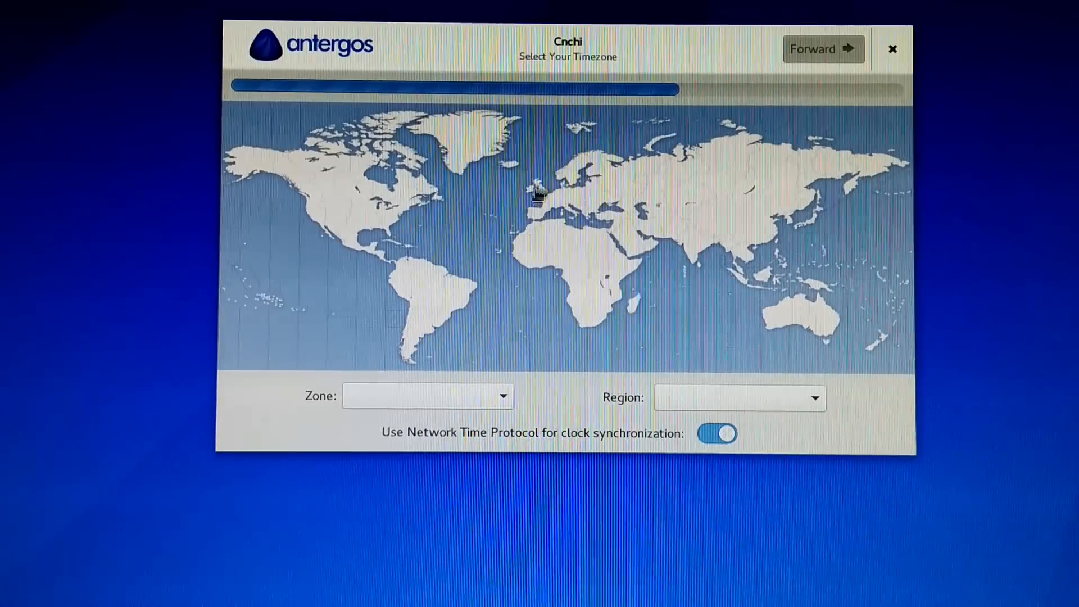
pyautogui.click(331, 176)
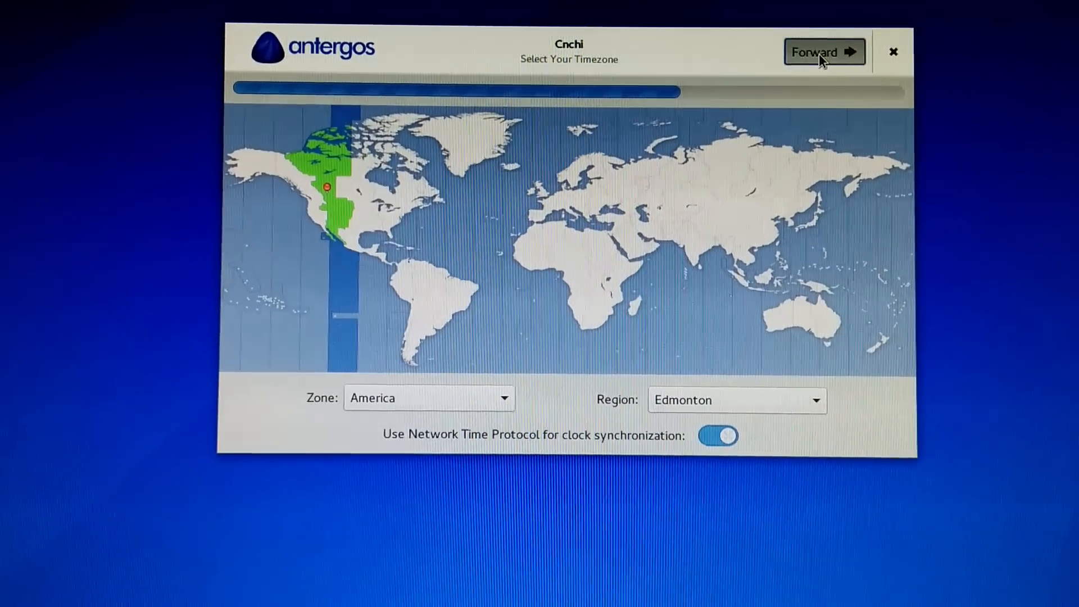
pyautogui.click(824, 52)
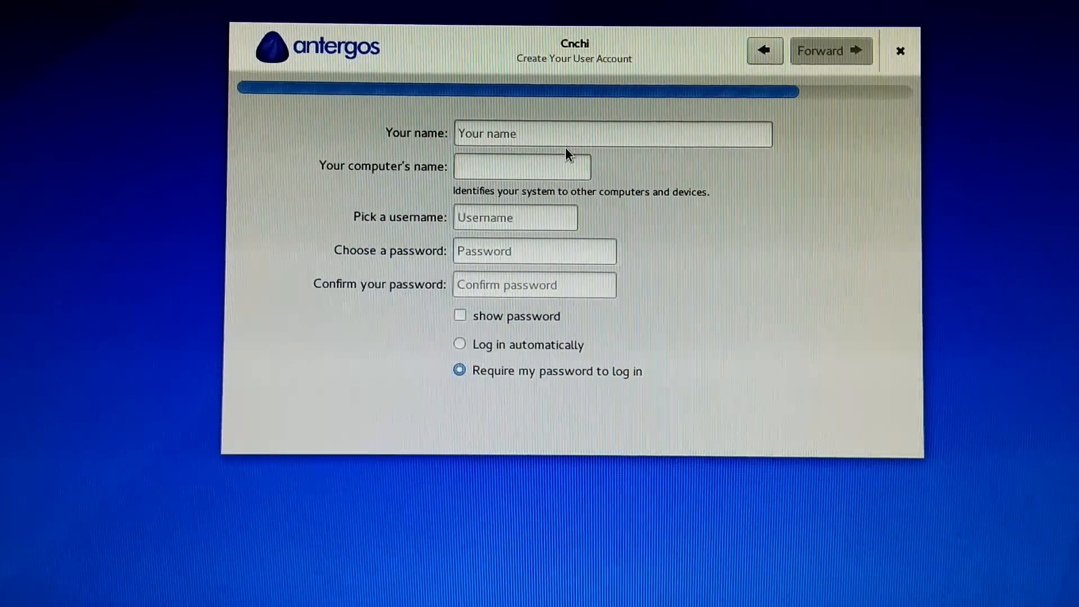
# - Enter name 'bcvc', computer name 'jhg', username 'jhkujhkh' and a confirmed password
pyautogui.write('bcvc')
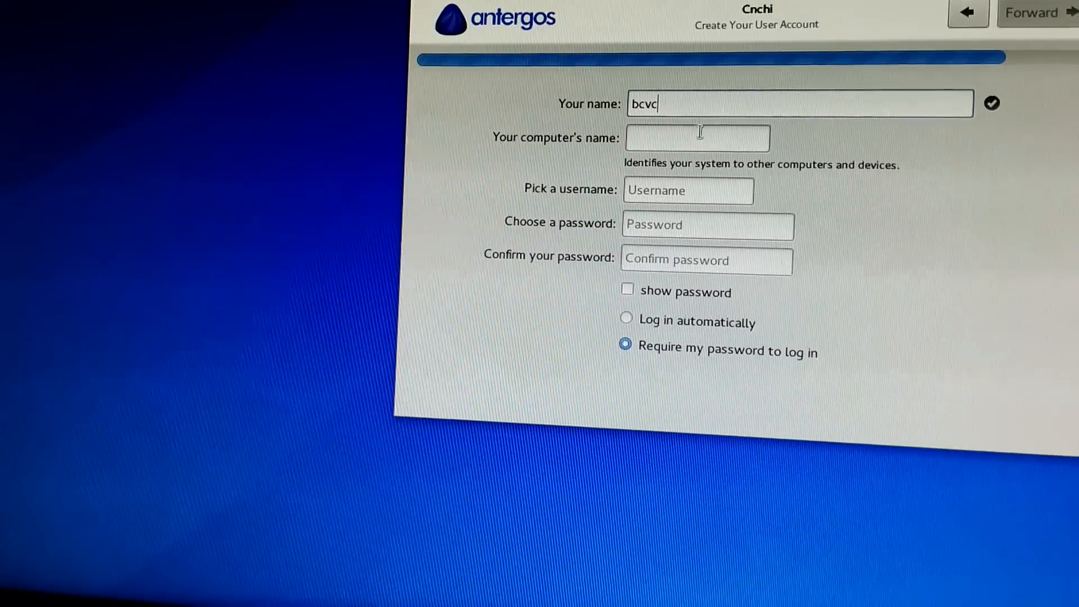
pyautogui.write('jhg')
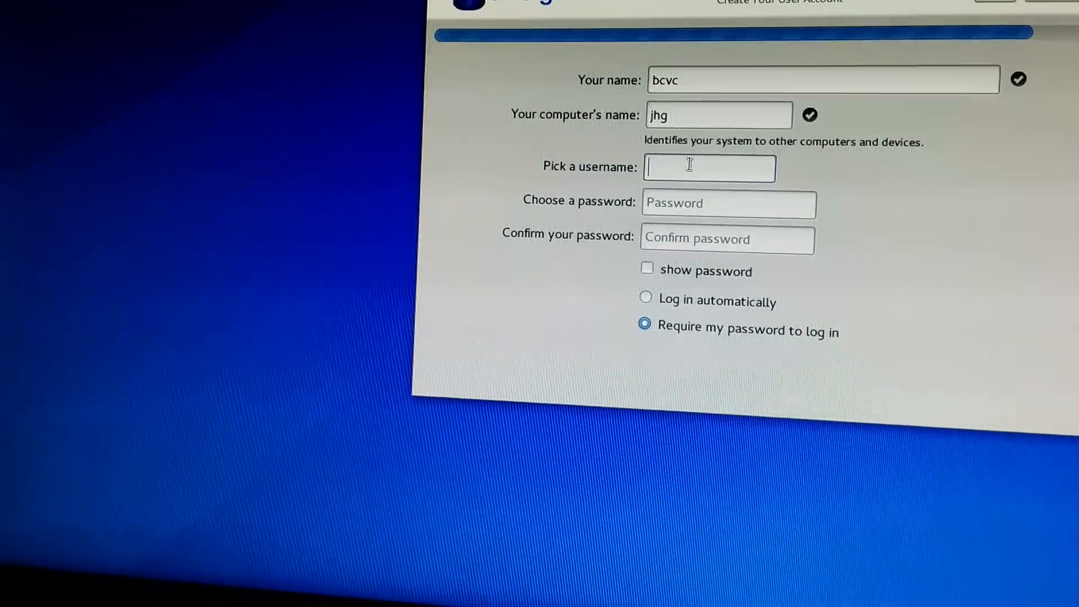
pyautogui.write('jhkujhkh')
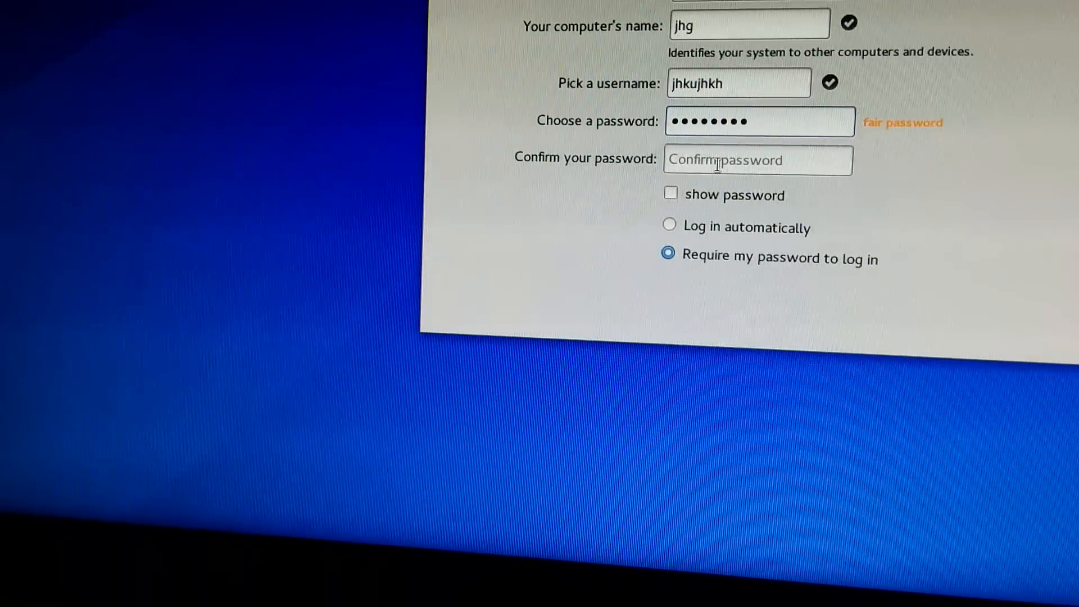
pyautogui.write('••')
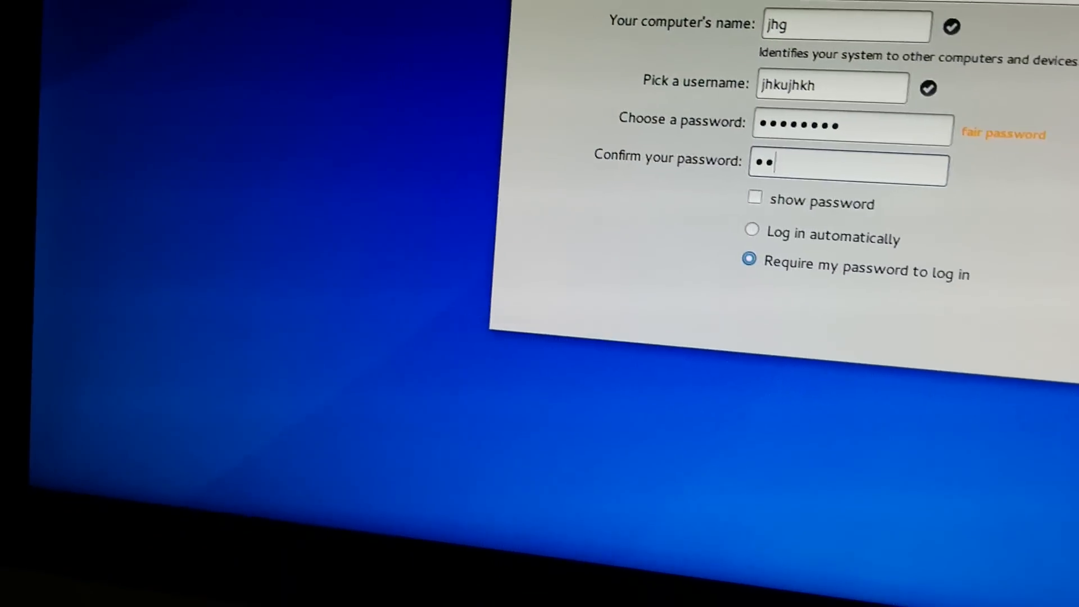
pyautogui.write('jhkujhkh')
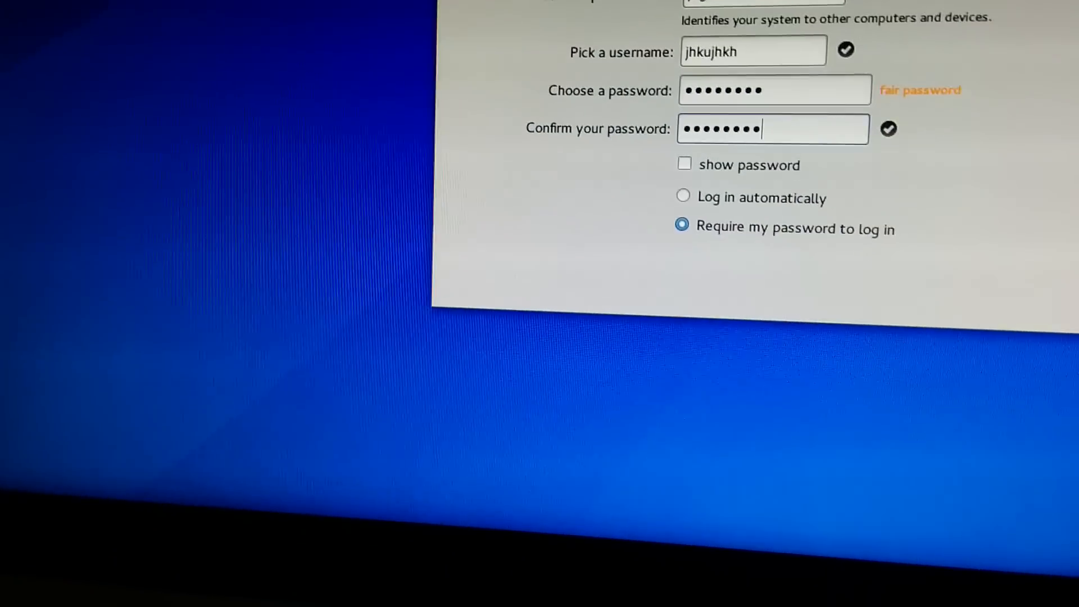